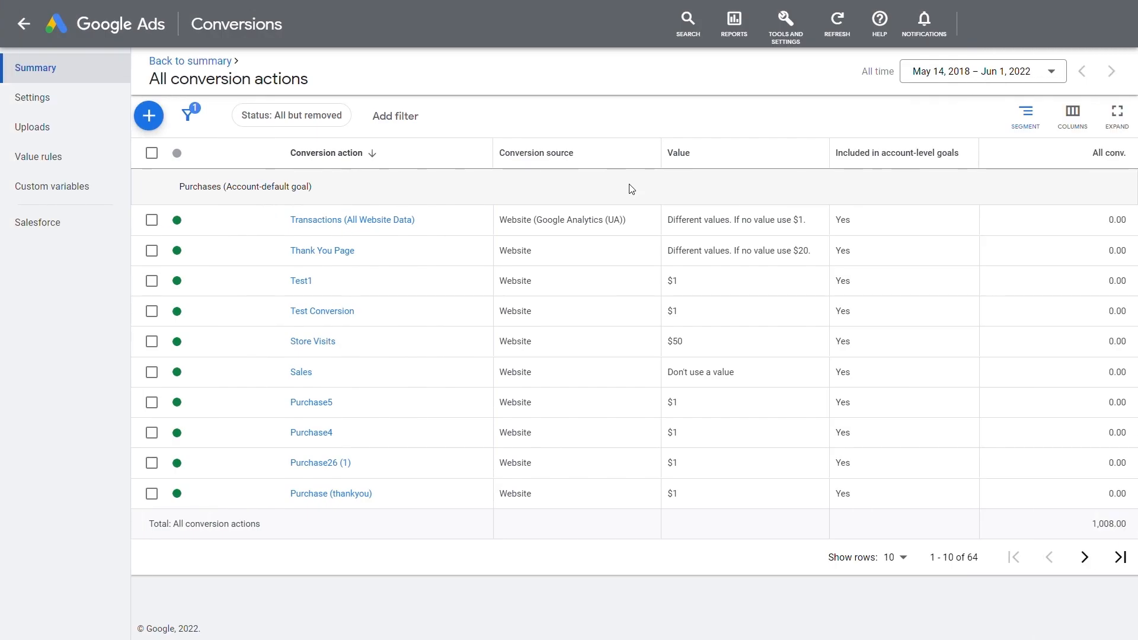
mouse_move(351, 256)
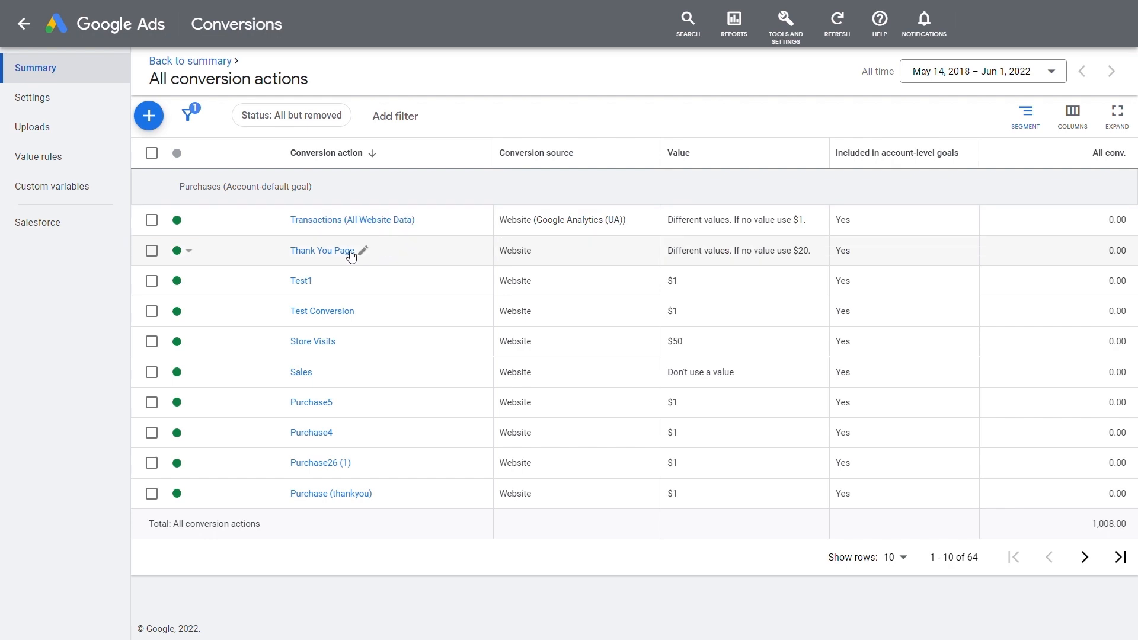
Step: Enable enhanced conversions on Thank You Page via Google tag and run the website tag check
left_click(320, 251)
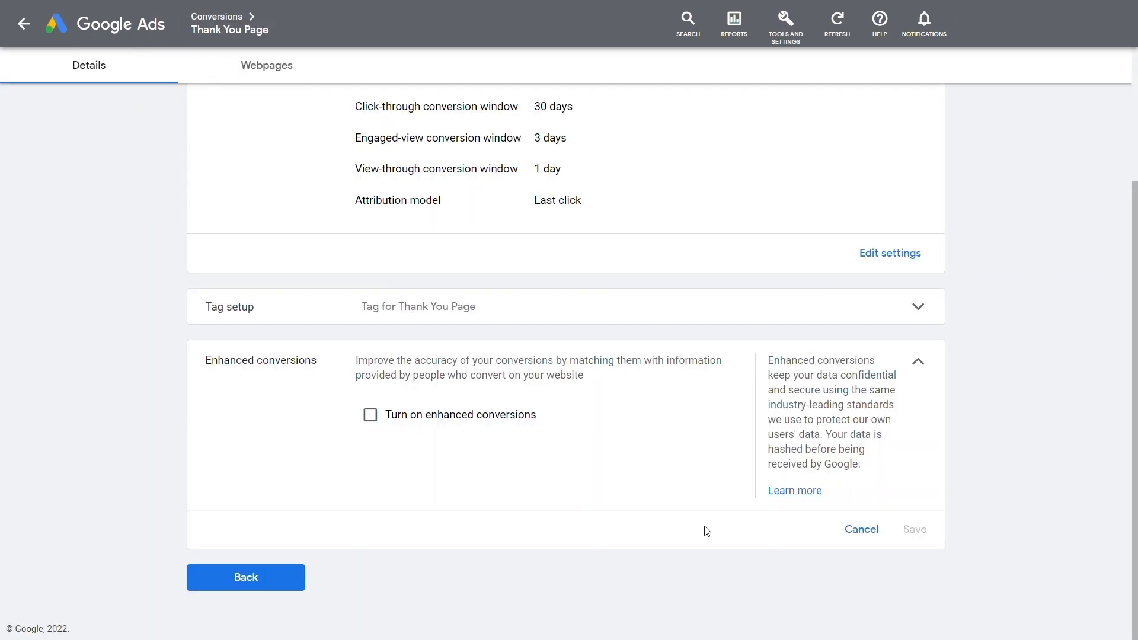
left_click(370, 416)
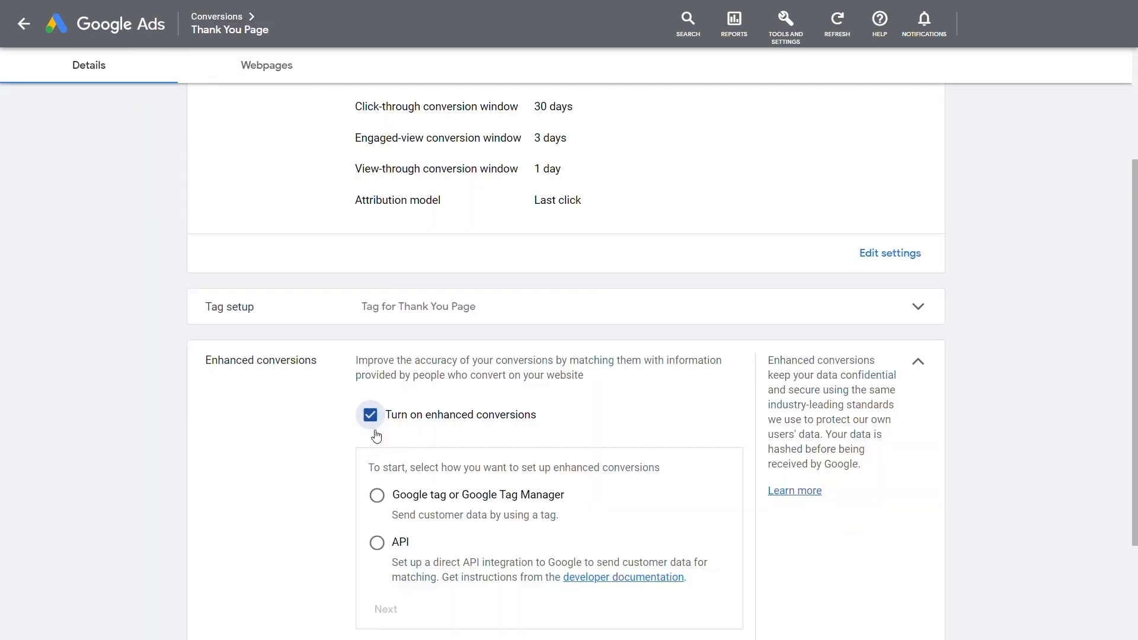
scroll("down", 3)
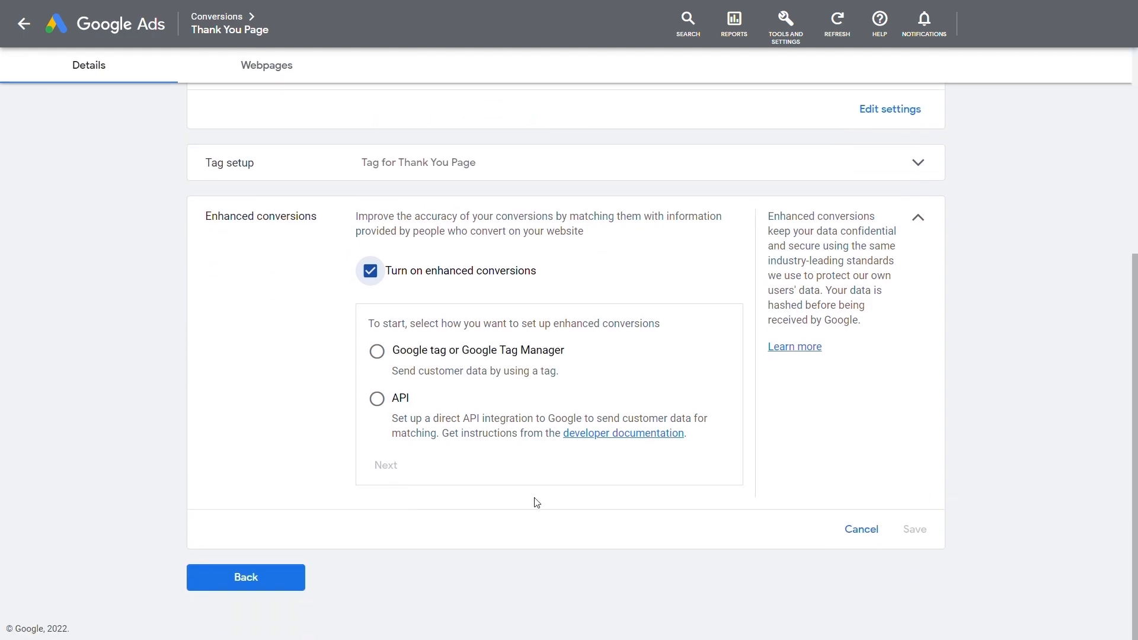
left_click(377, 351)
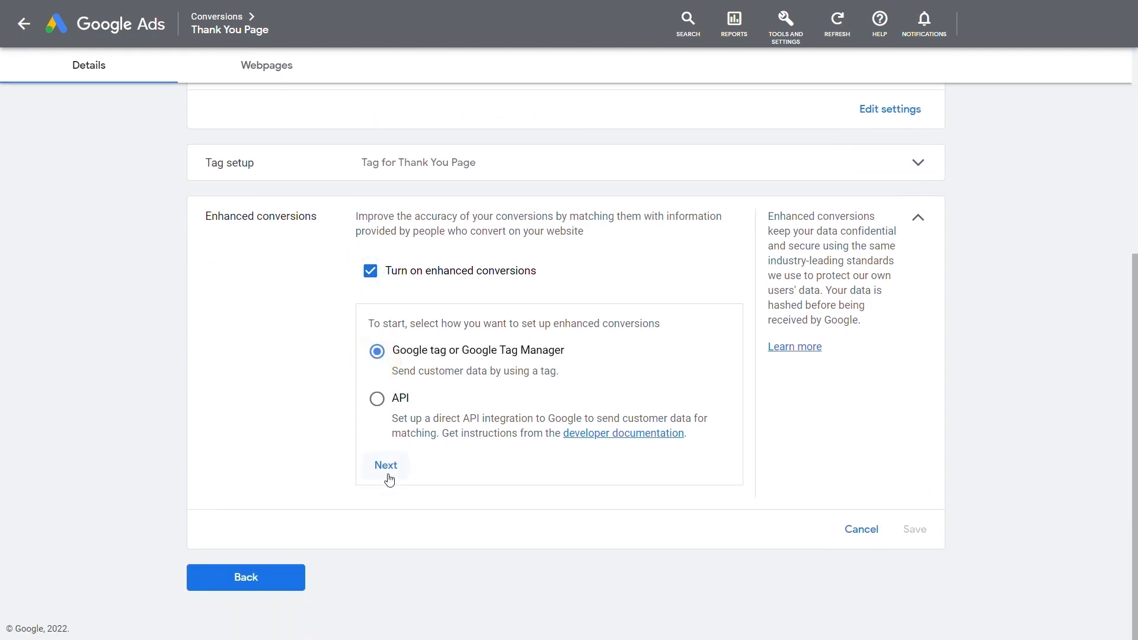
left_click(387, 465)
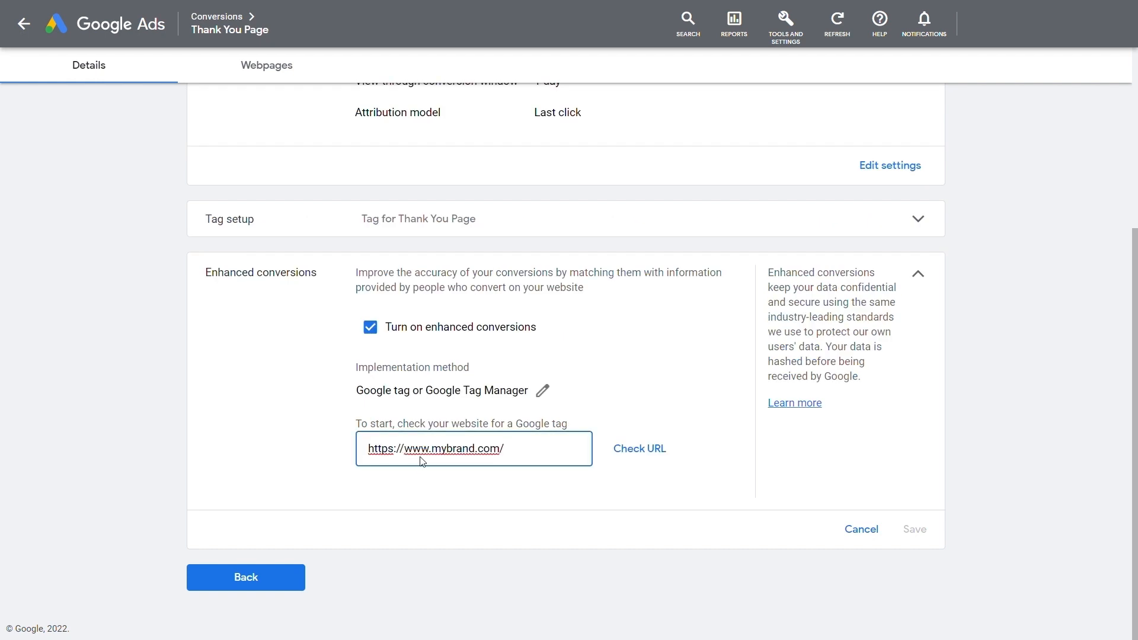
left_click(639, 448)
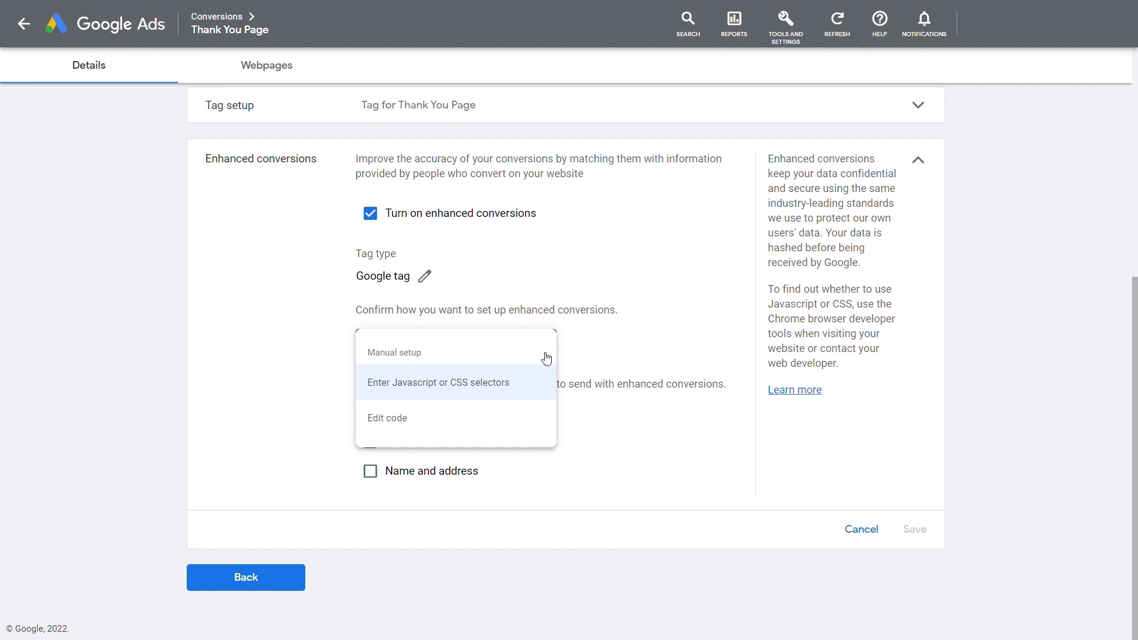
mouse_move(544, 389)
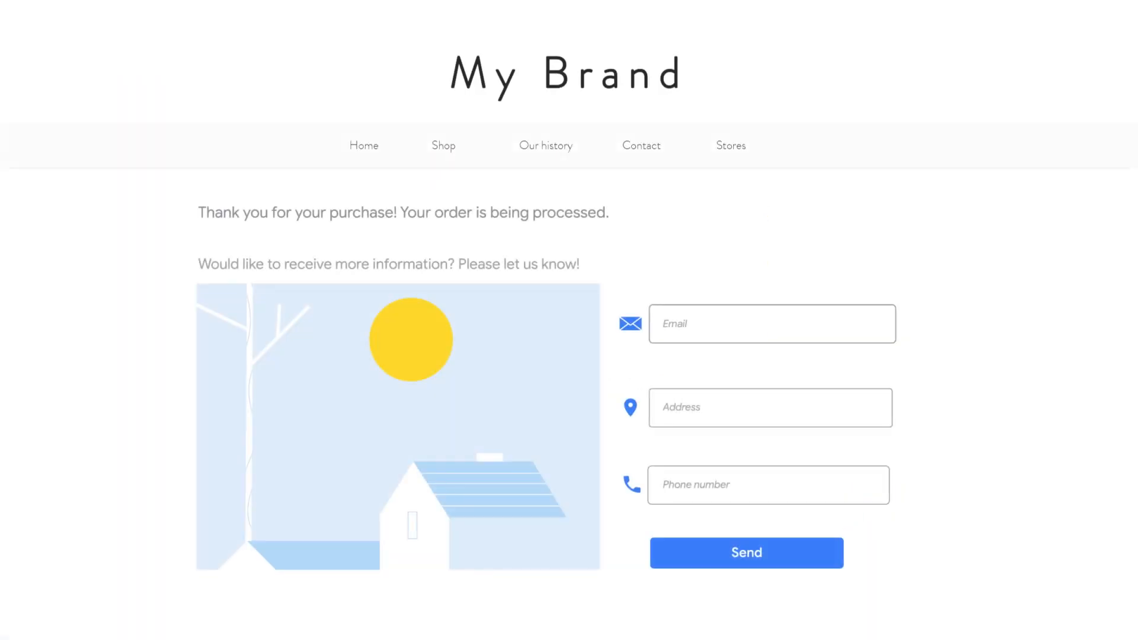
left_click(773, 323)
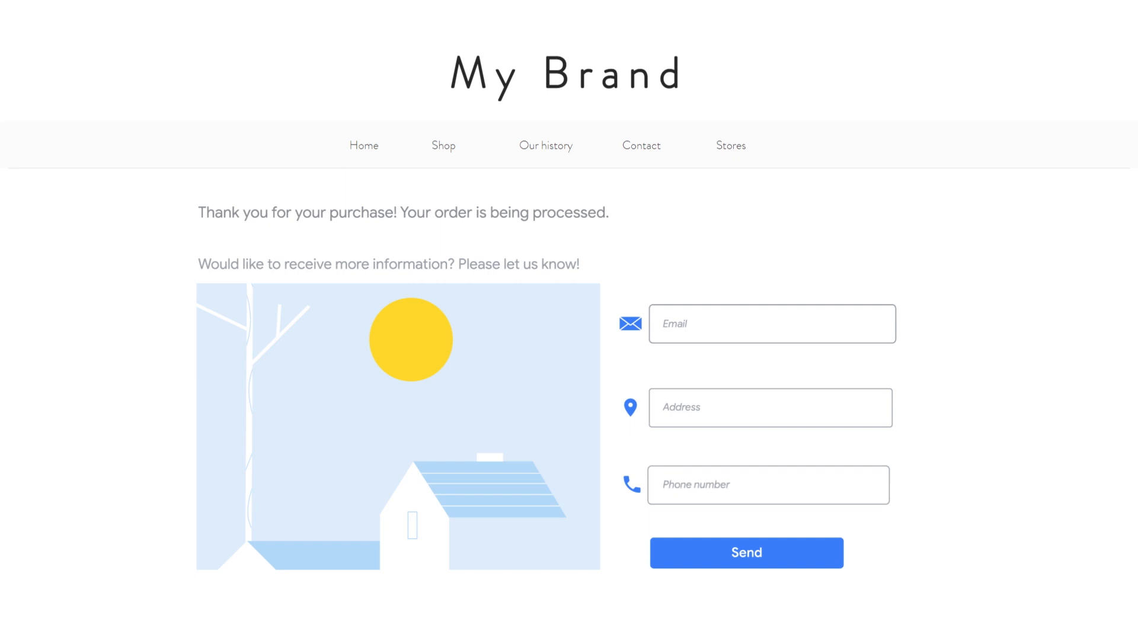
type("johndoe@gmail.com")
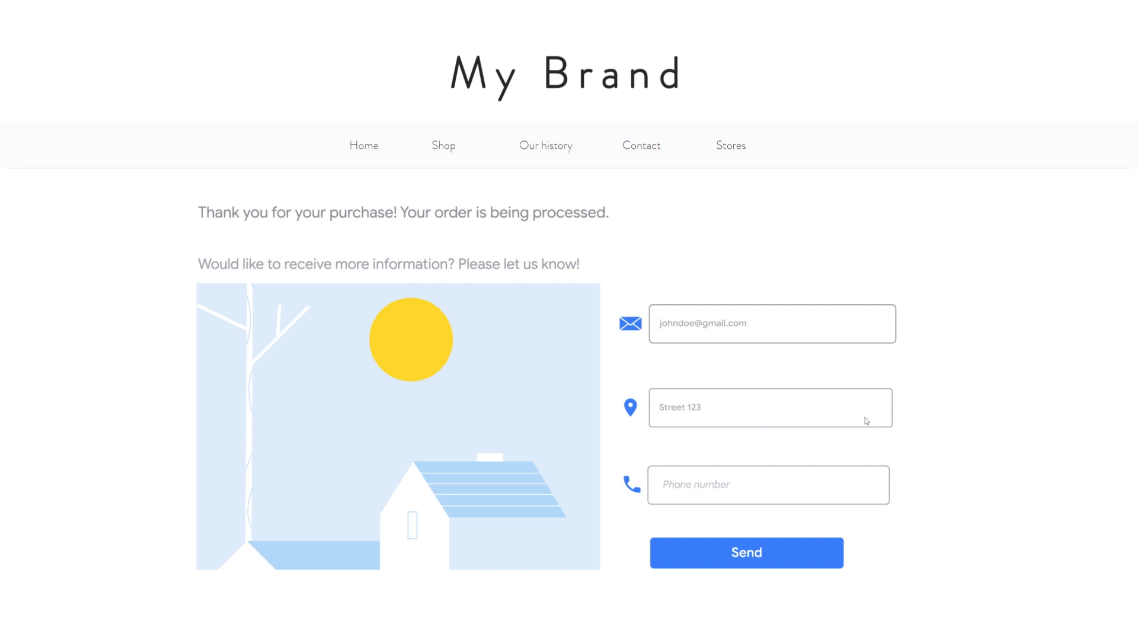
type("+1234567890")
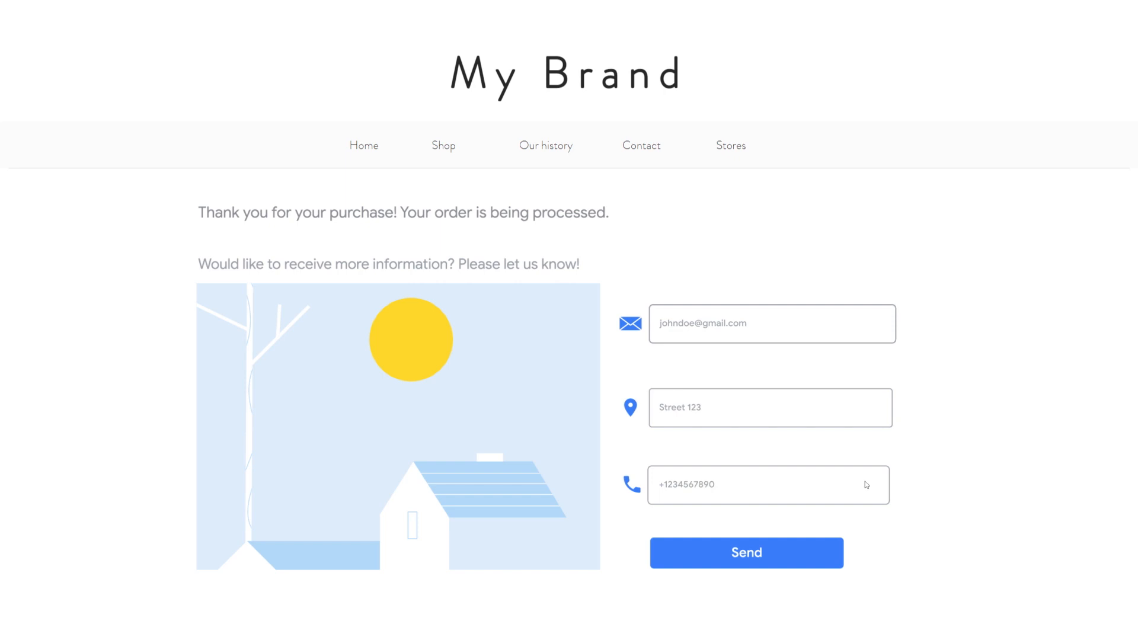
Step: Inspect the page in developer tools and locate the email input element for its selector
right_click(865, 484)
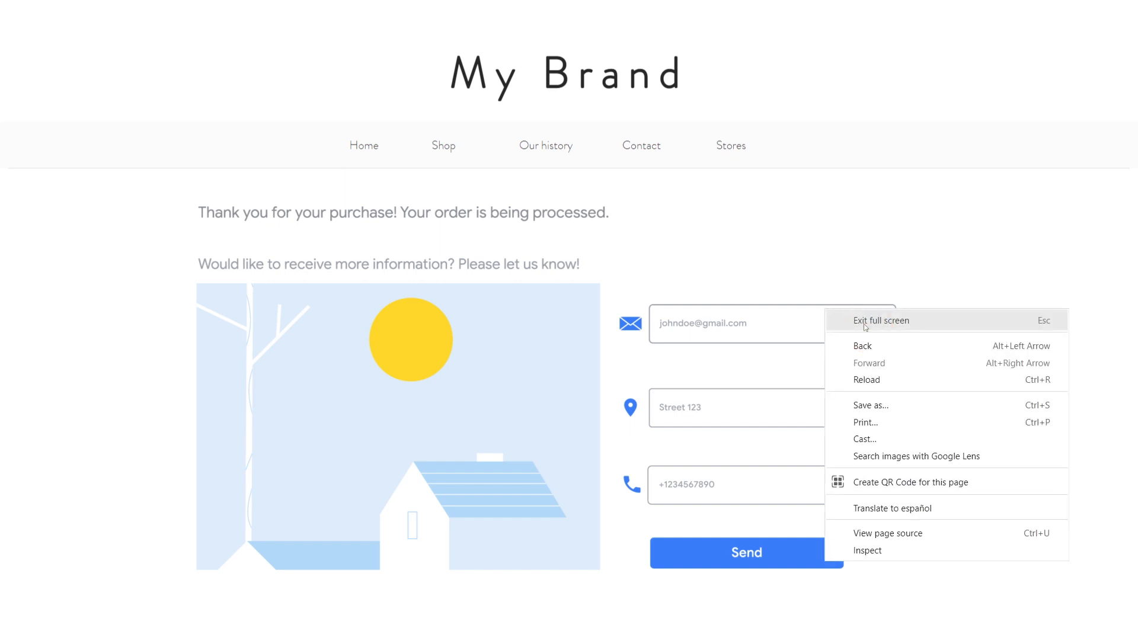
mouse_move(913, 555)
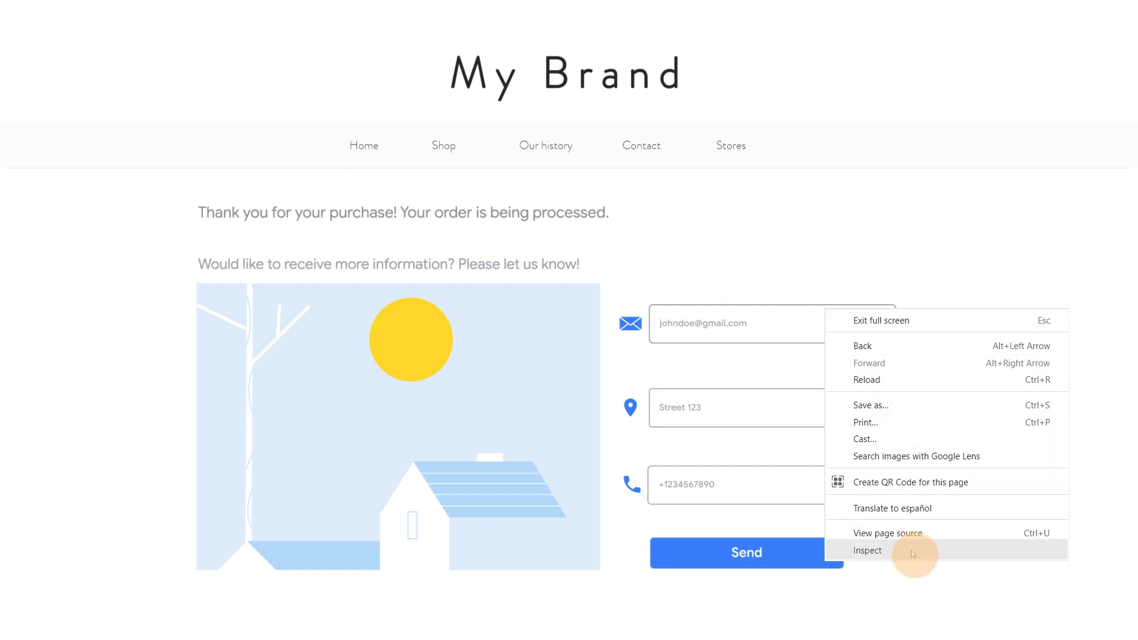
left_click(868, 550)
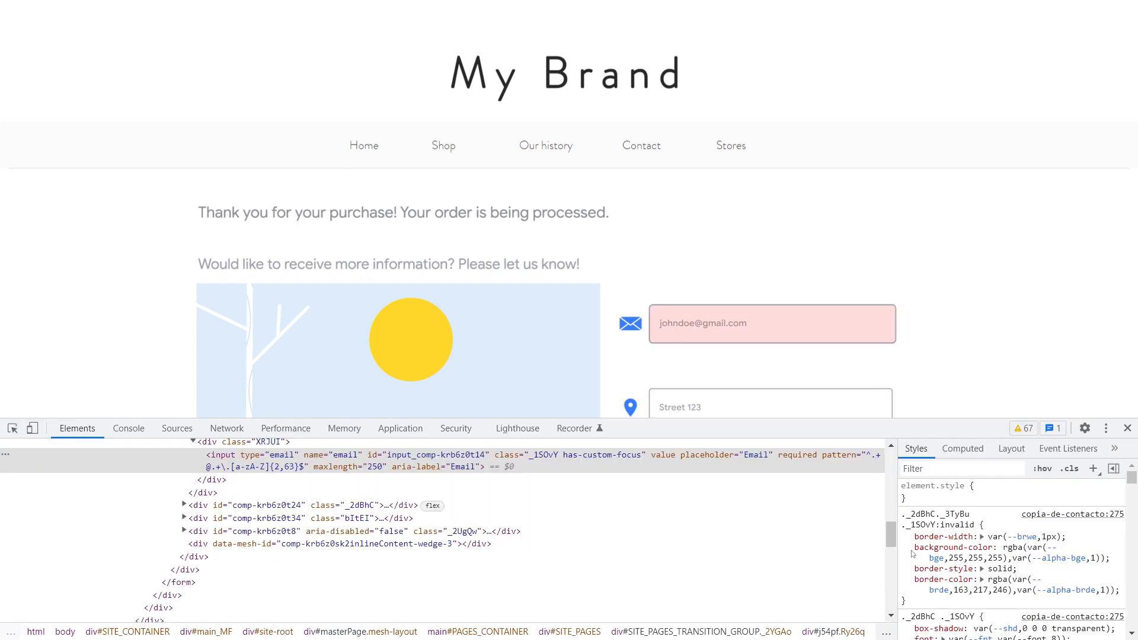
right_click(242, 441)
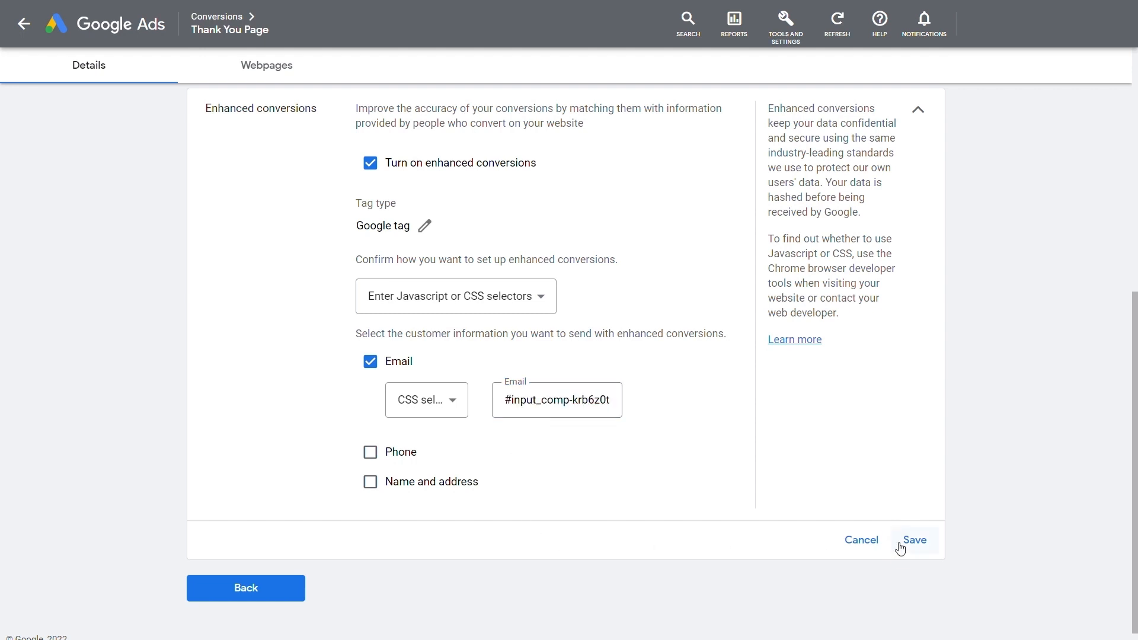
Step: Save the Email CSS selector settings and review the enhanced conversions help article
left_click(915, 541)
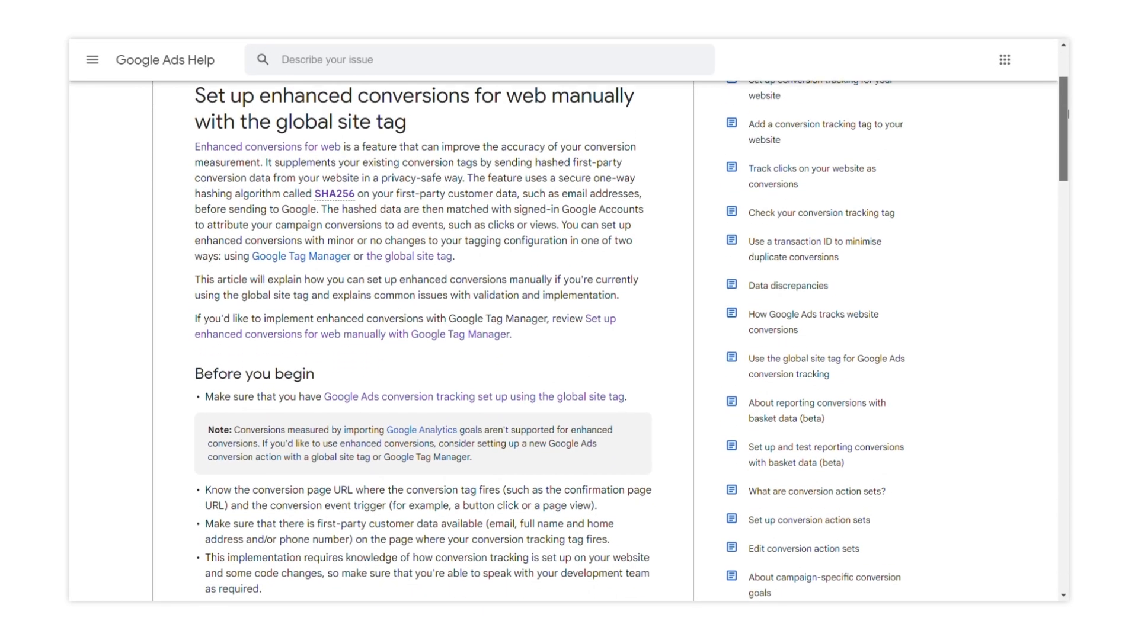
scroll("down", 3)
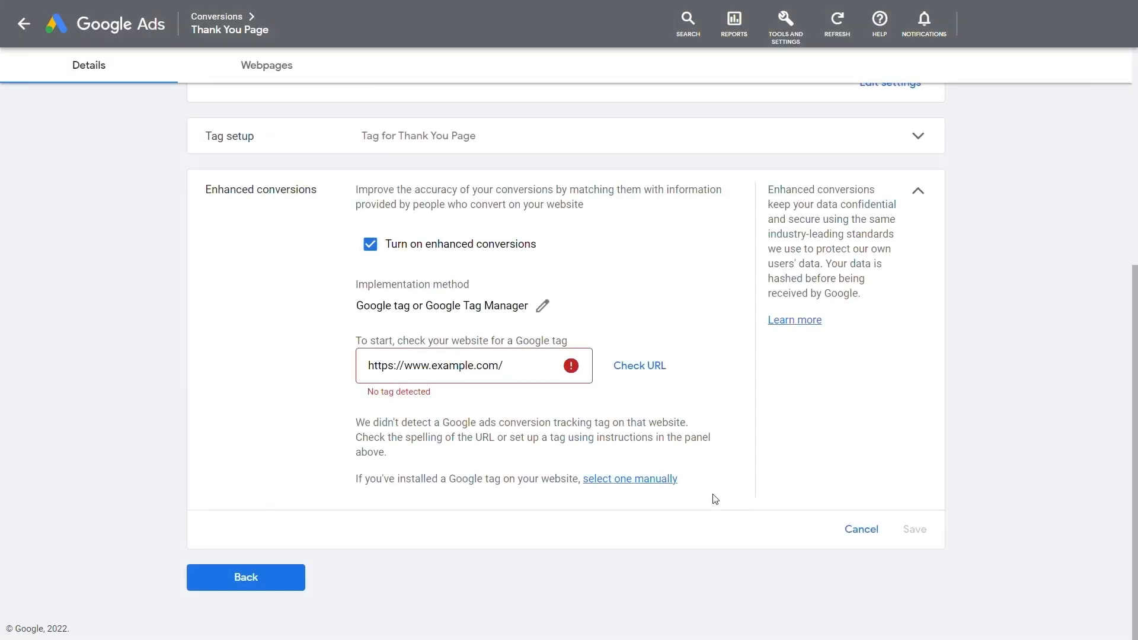
mouse_move(670, 489)
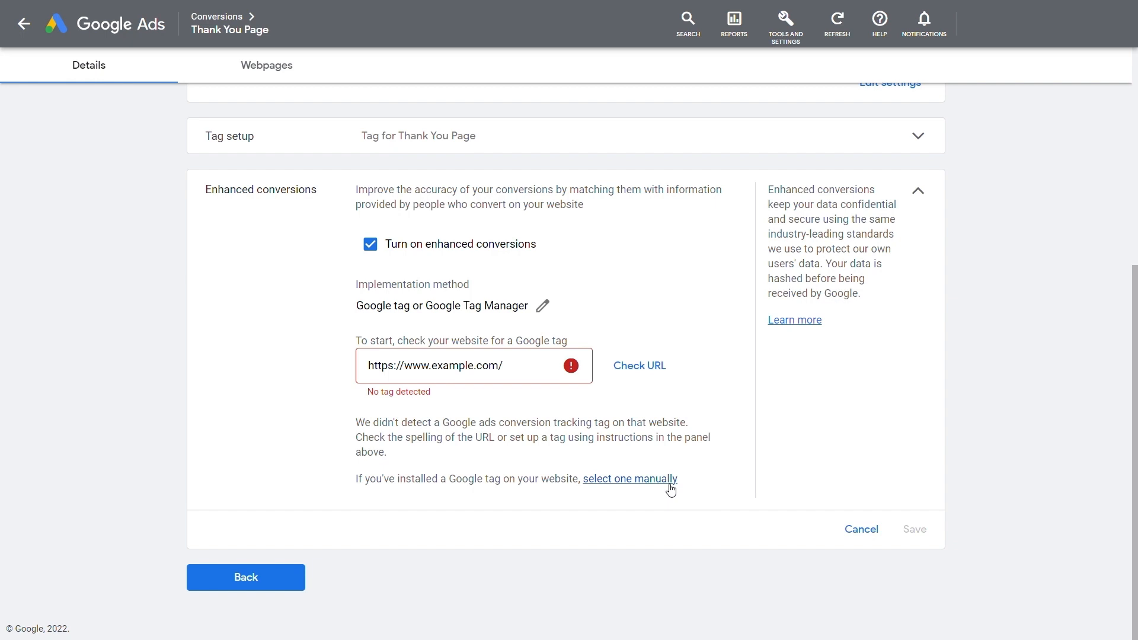
Step: Select the installed tag manually and mark Google tag as the one on the website
left_click(631, 479)
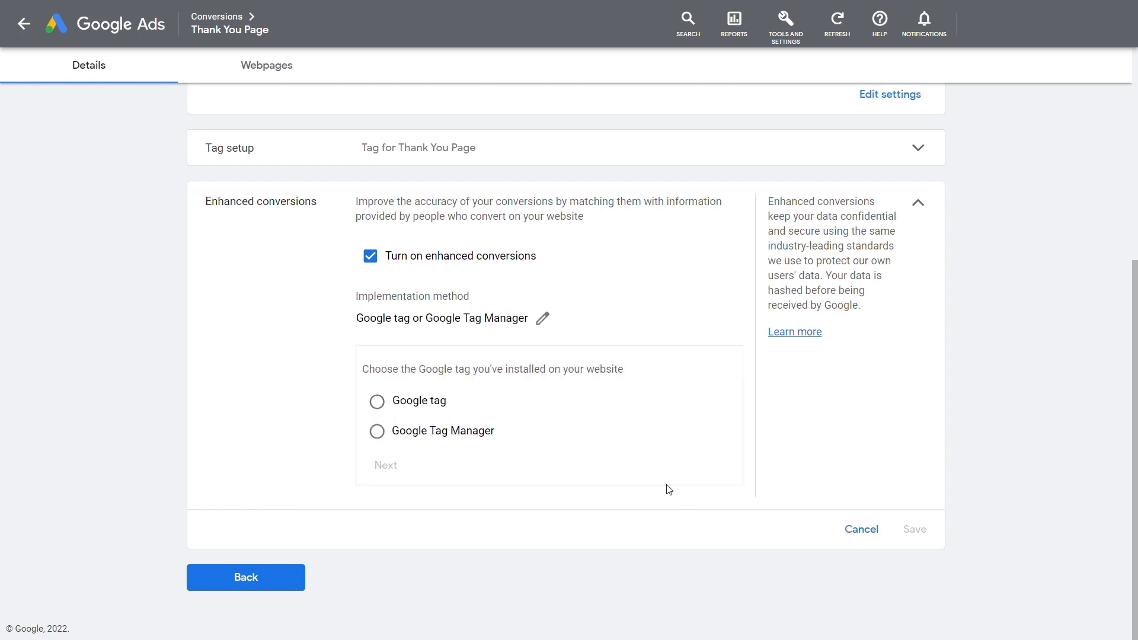
left_click(377, 401)
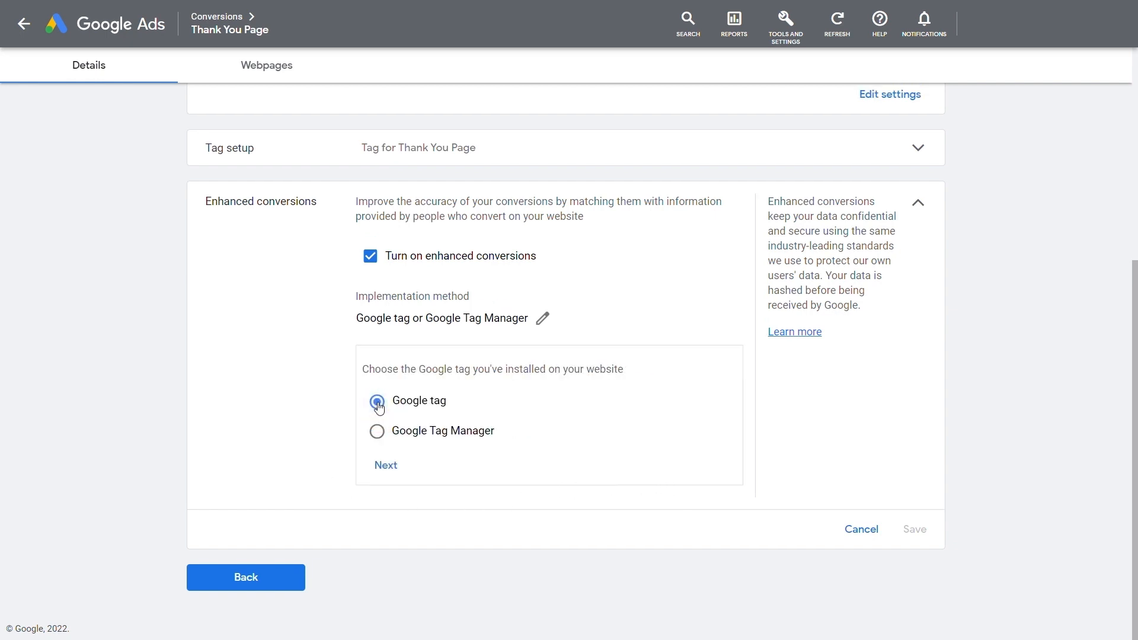